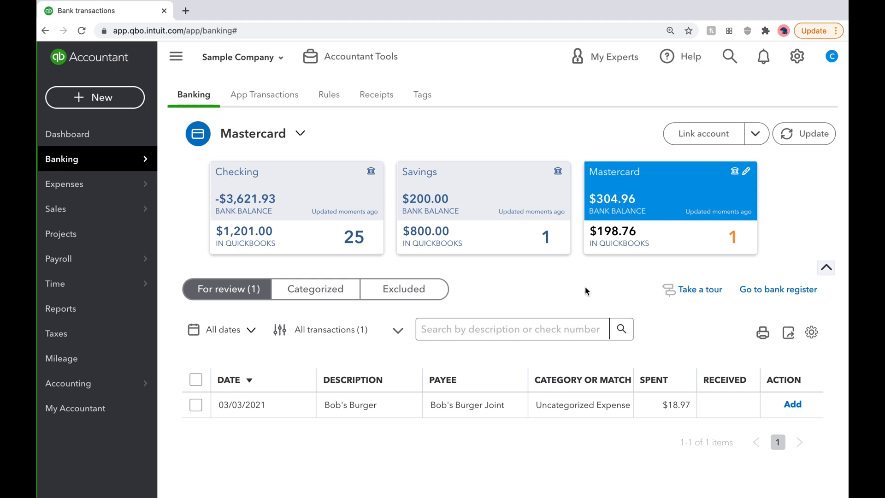
mouse_move(430, 420)
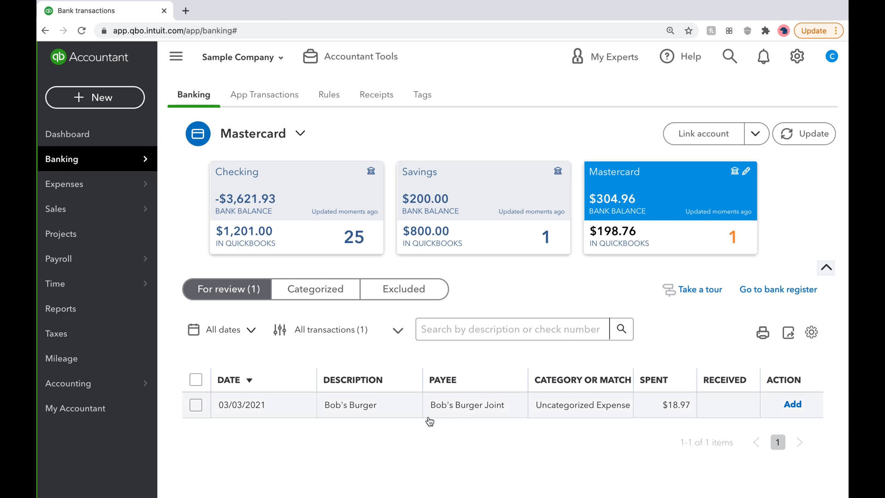
mouse_move(465, 413)
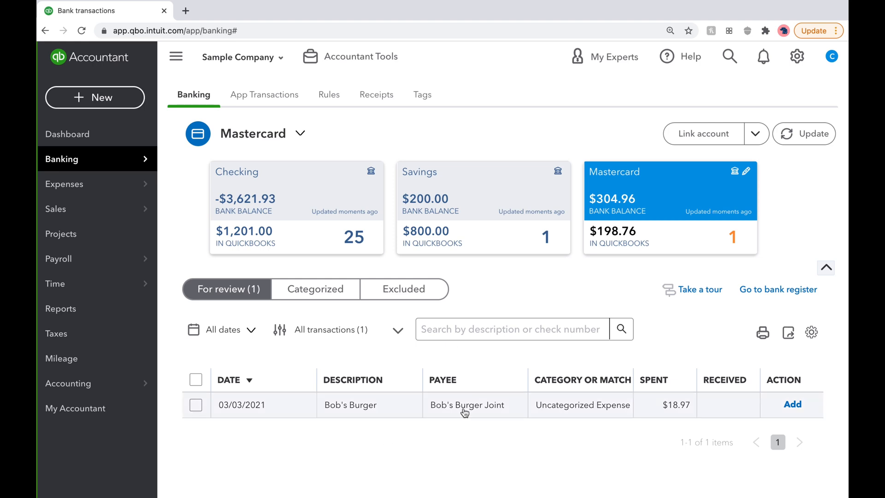
Expand the Bob's Burger Joint Mastercard transaction in For review to see its bank detail
left_click(351, 404)
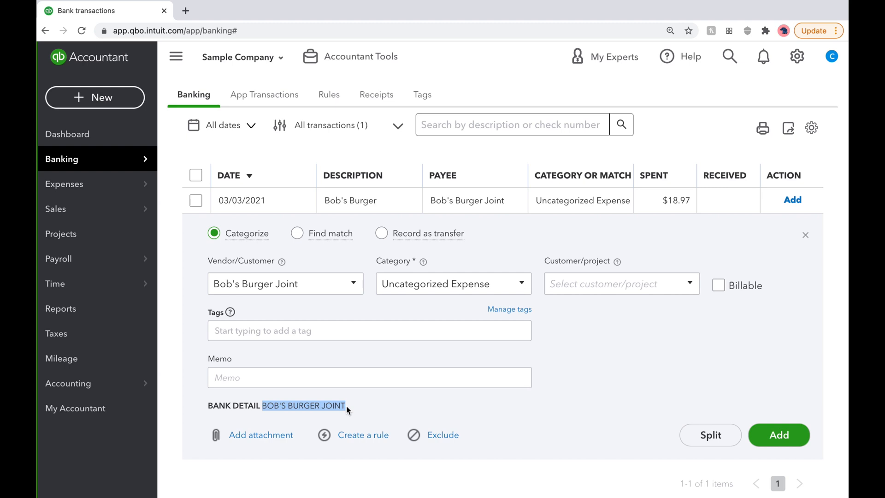
Create a rule named BOB'S BURGER JOINT matching bank text containing BOB'S BURGER JOINT
left_click(363, 434)
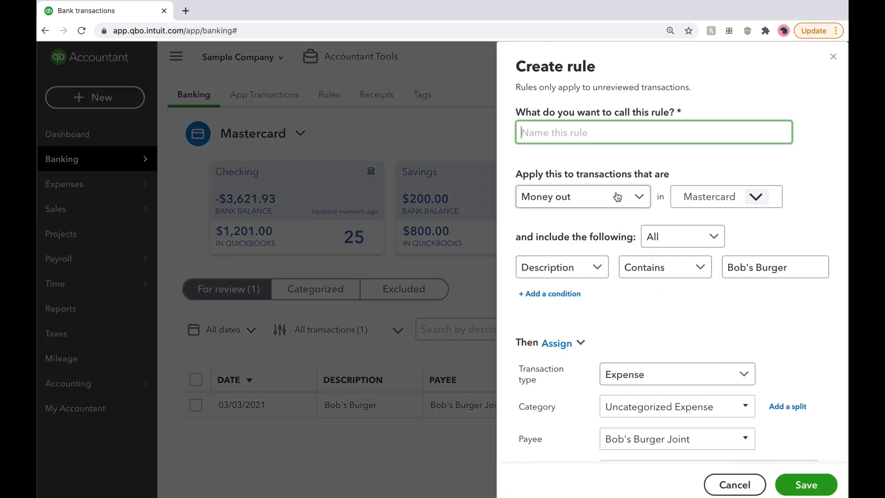
type("BOB'S BURGER JOINT")
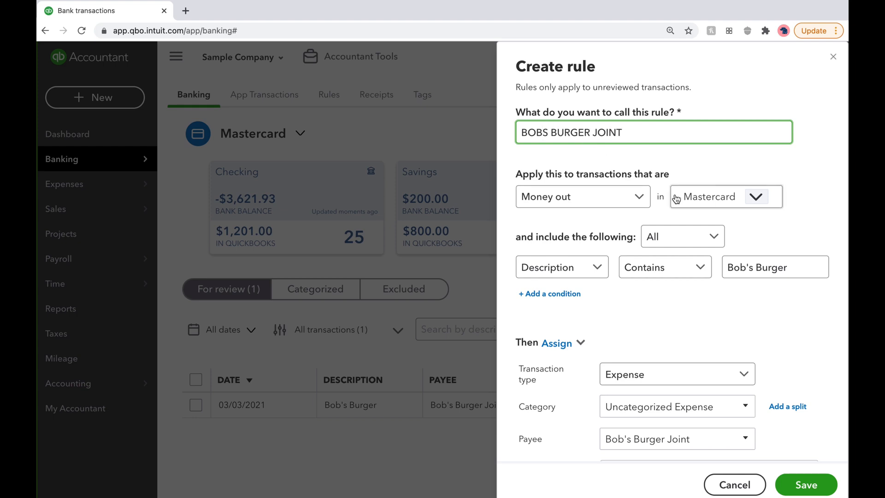
left_click(561, 267)
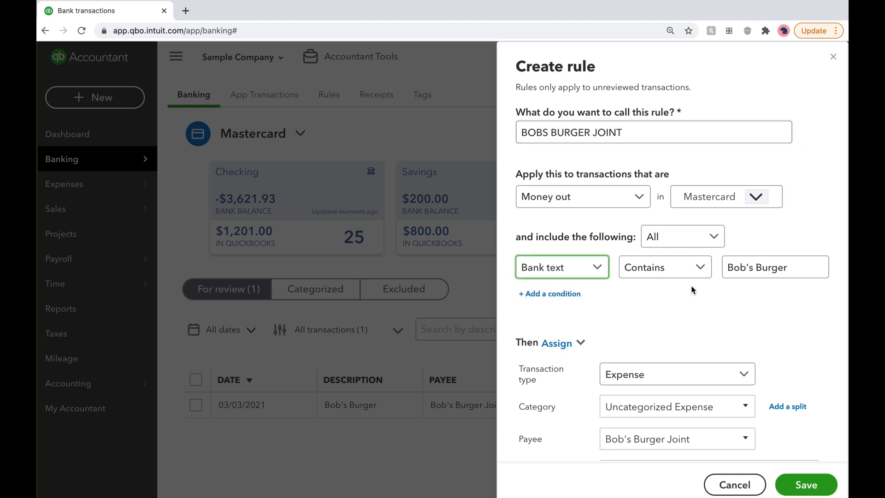
type("OB'S BURGER JOINT")
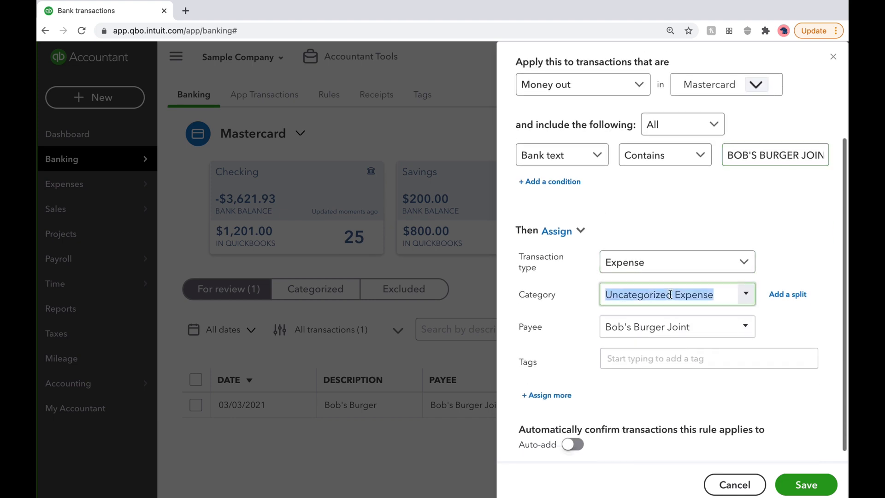
Assign category Meals and Entertainment, keeping Bob's Burger Joint as the payee
type("Meals and Entertainment")
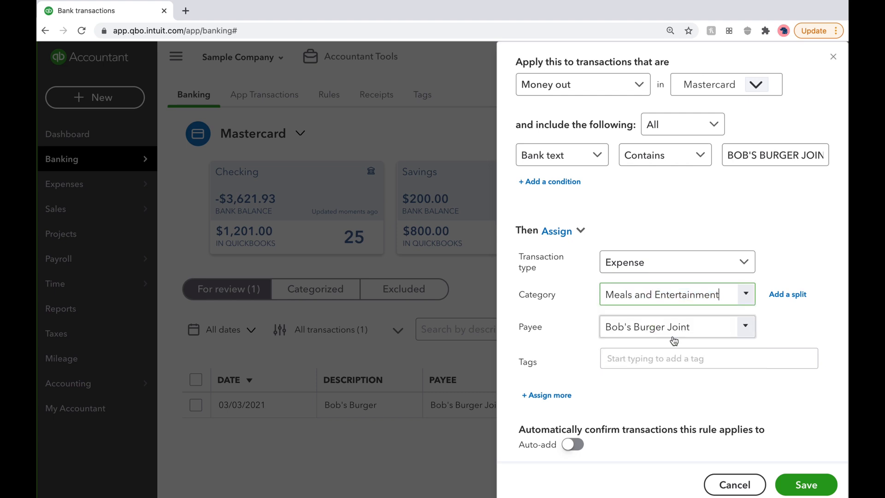
triple_click(649, 326)
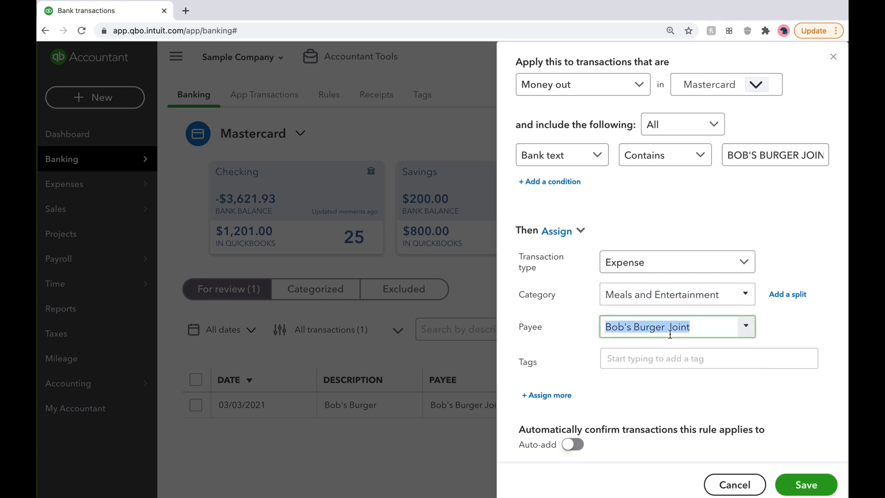
left_click(676, 327)
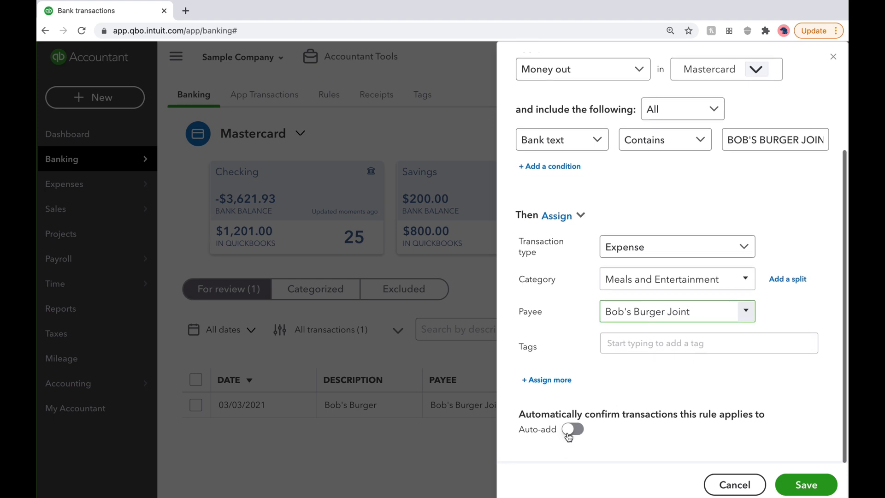
Turn Auto-add on for the rule and save it
left_click(573, 430)
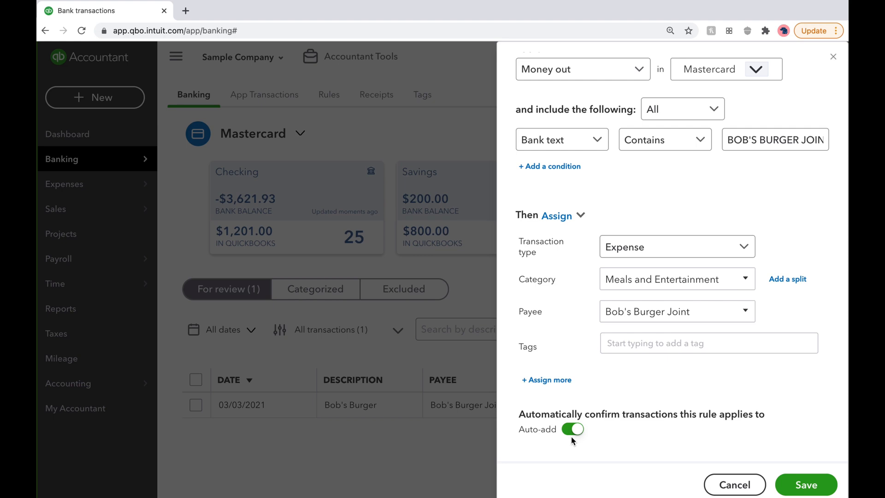
left_click(572, 429)
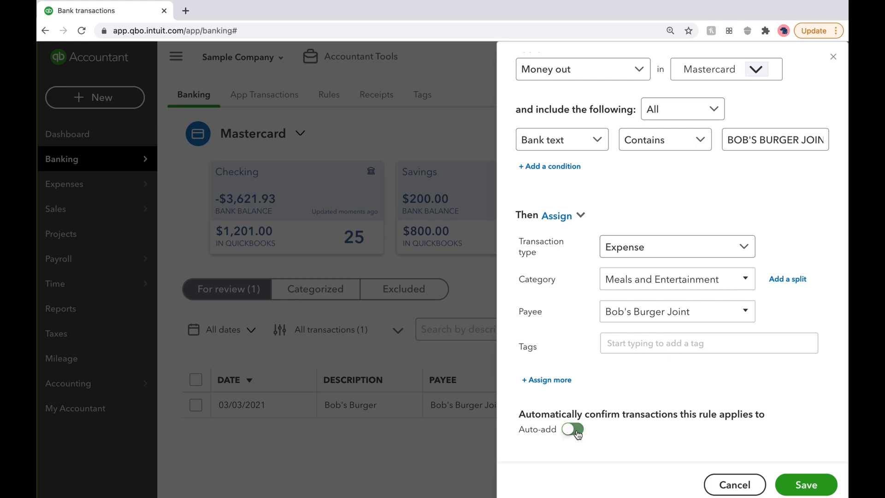
left_click(571, 430)
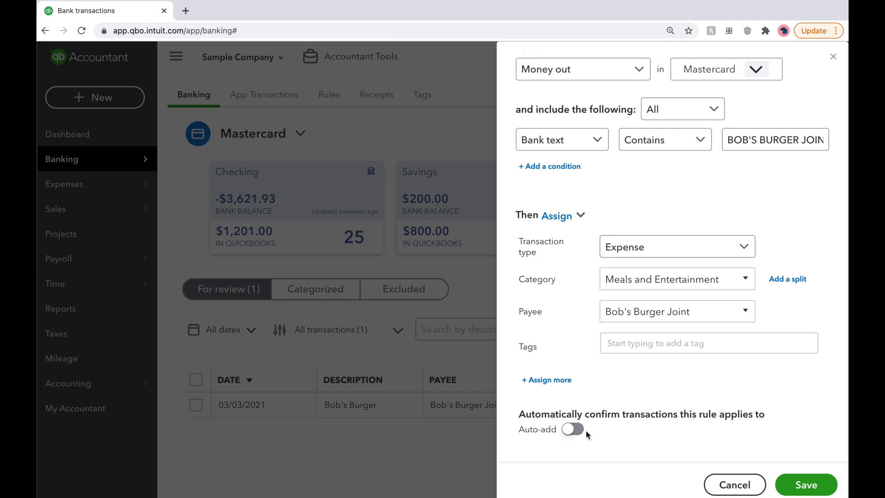
left_click(573, 428)
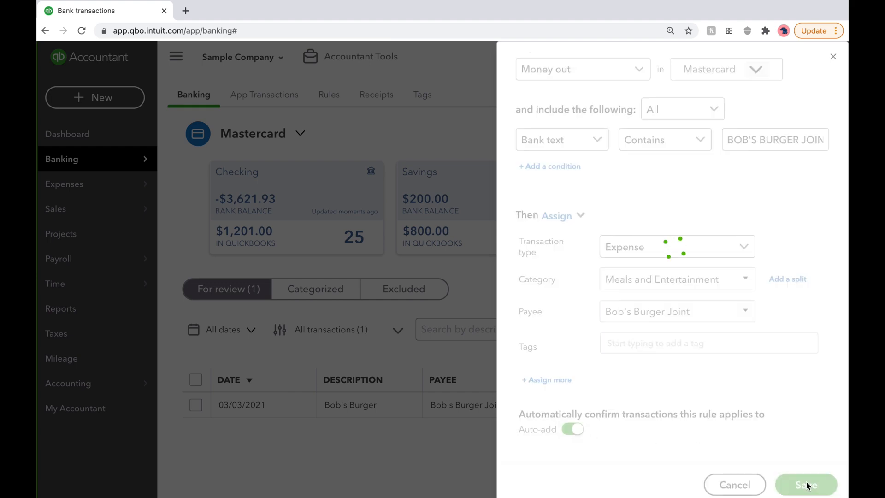